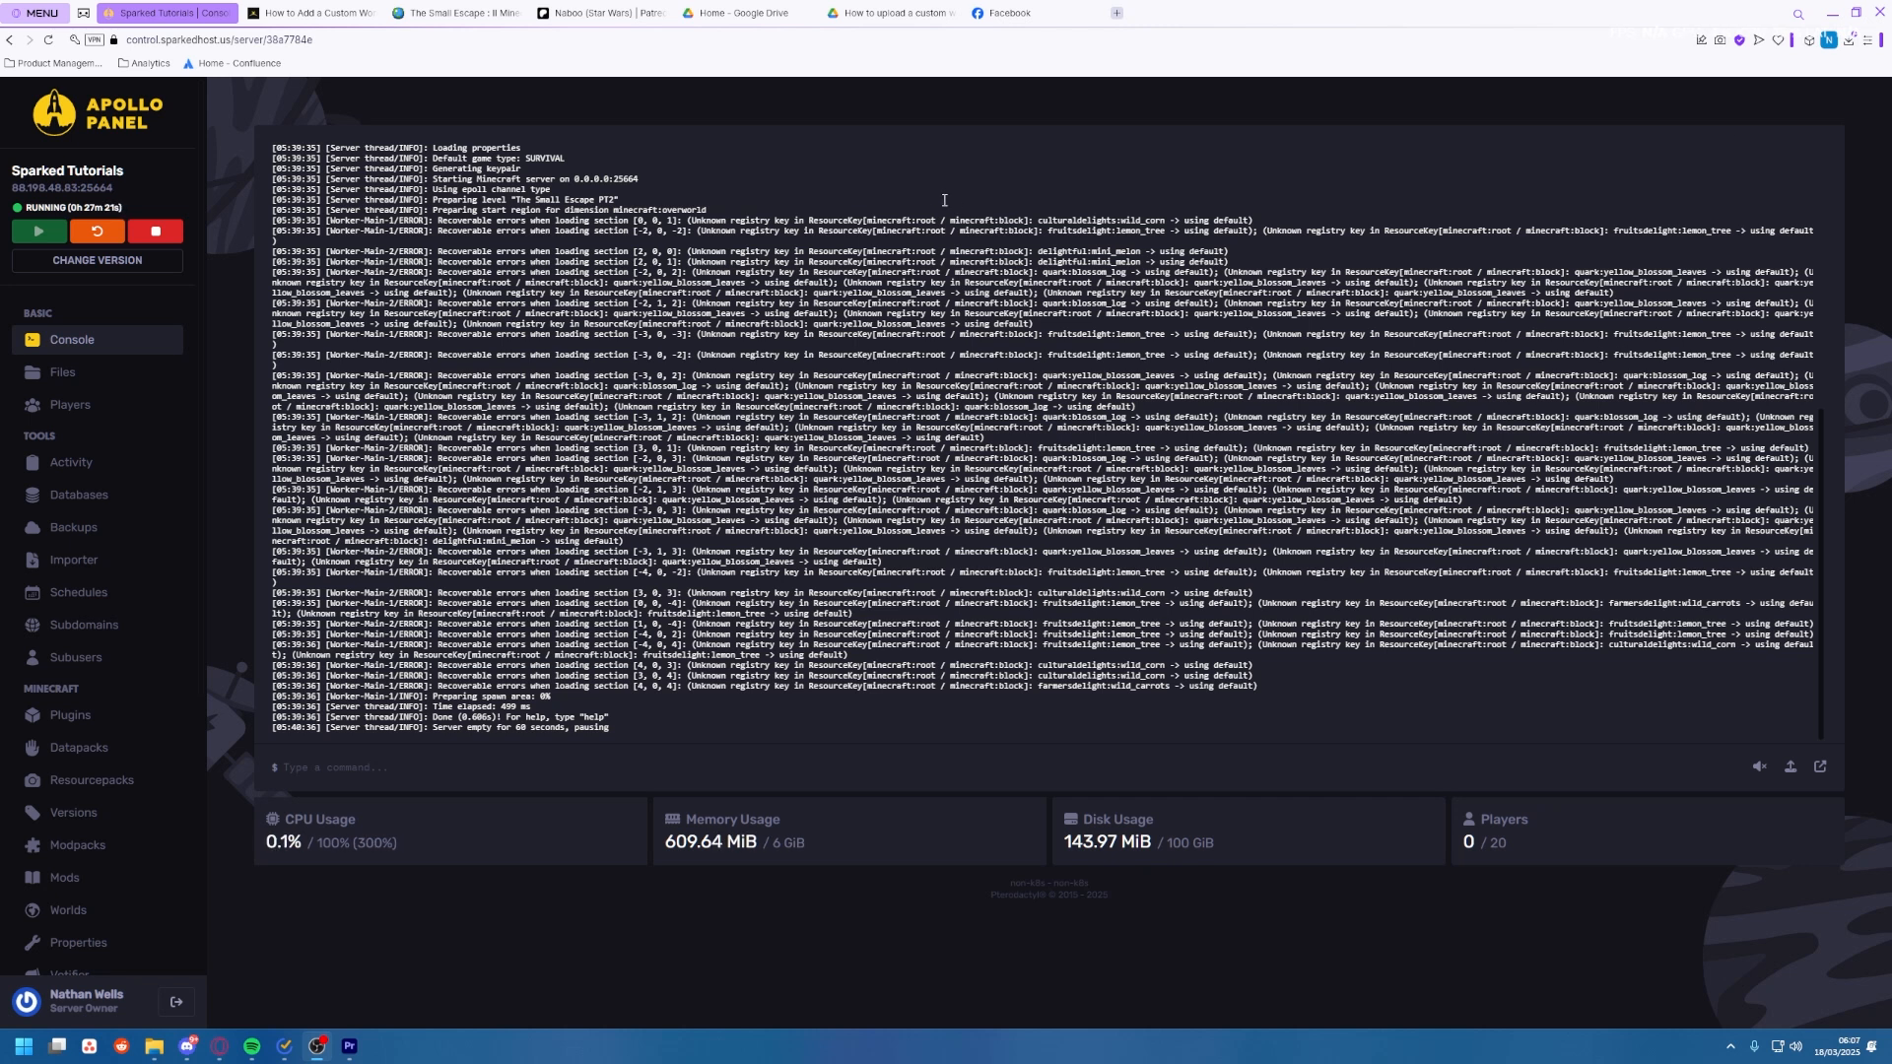
{"action": "mouse_move", "coordinate": [97, 260]}
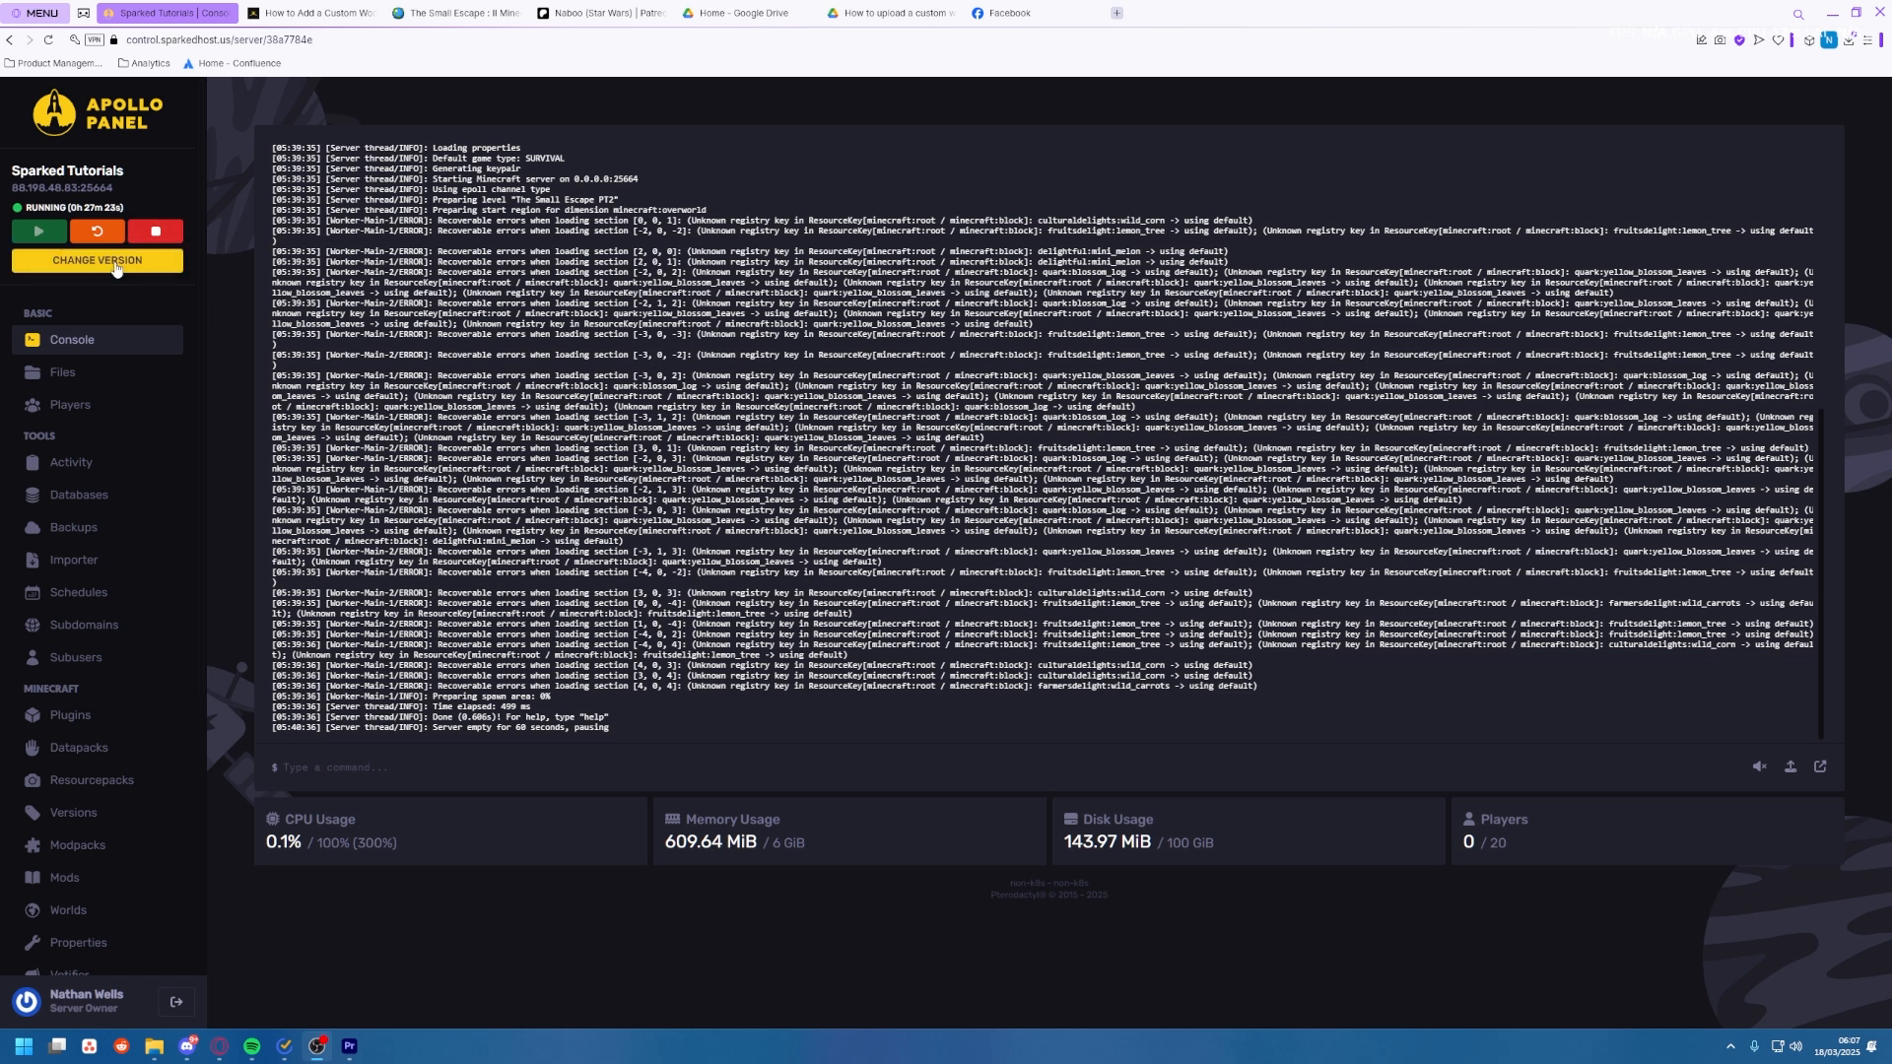
Open the server's Change Version page from the server controls.
{"action": "left_click", "coordinate": [97, 260]}
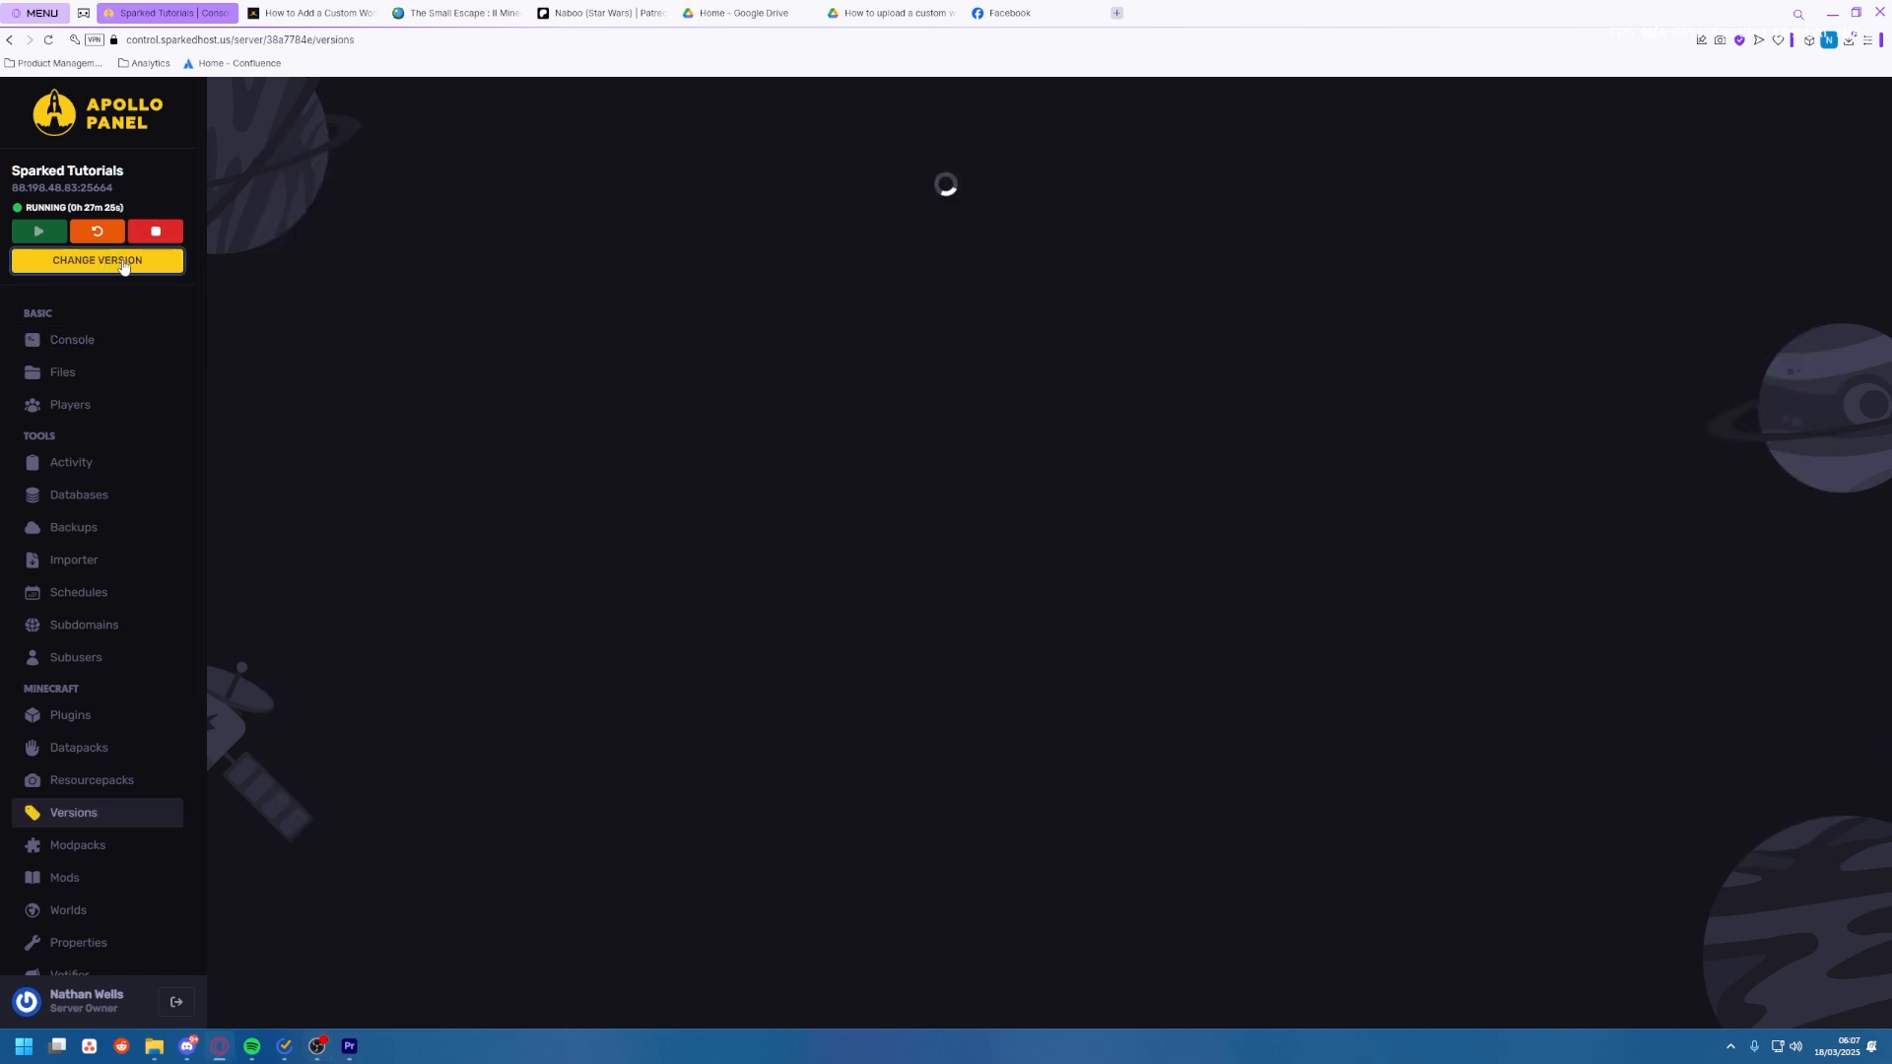
Install Paper 1.21.4 from Paper's builds and start the offline Minecraft server.
{"action": "left_click", "coordinate": [97, 260]}
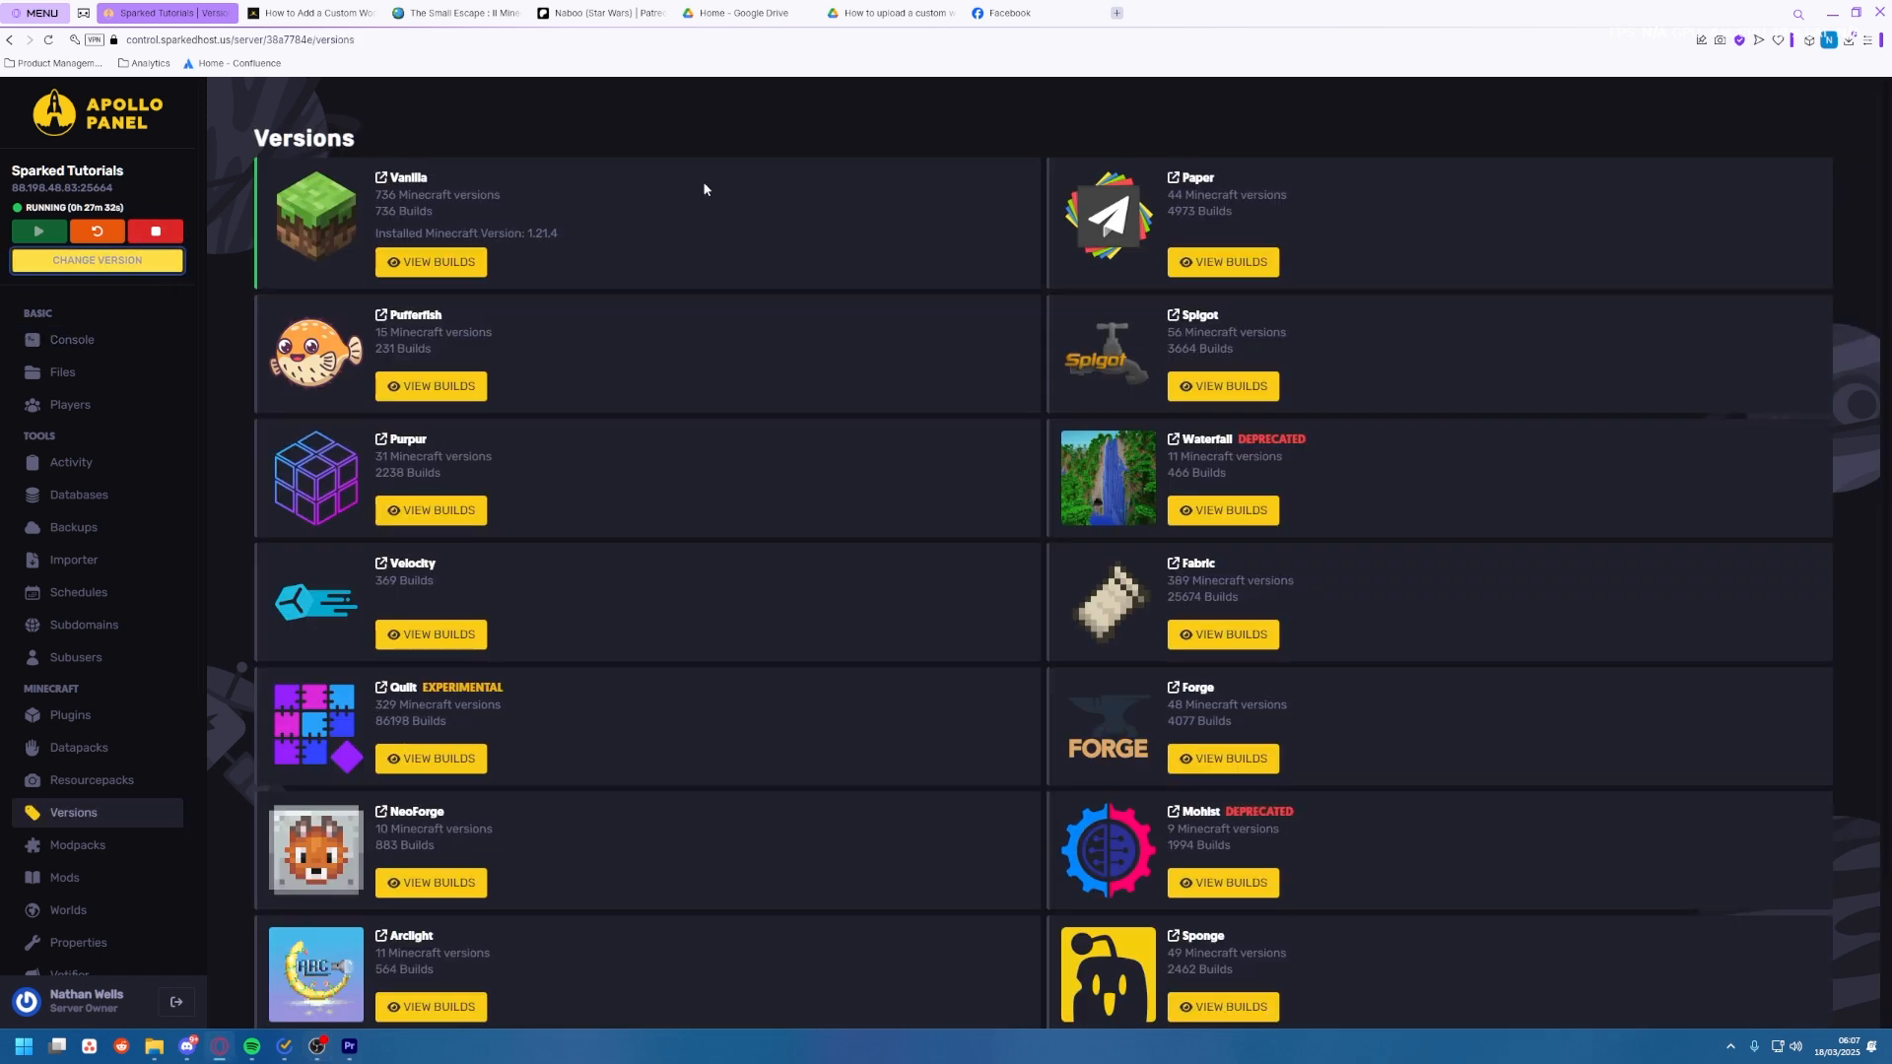
{"action": "mouse_move", "coordinate": [708, 144]}
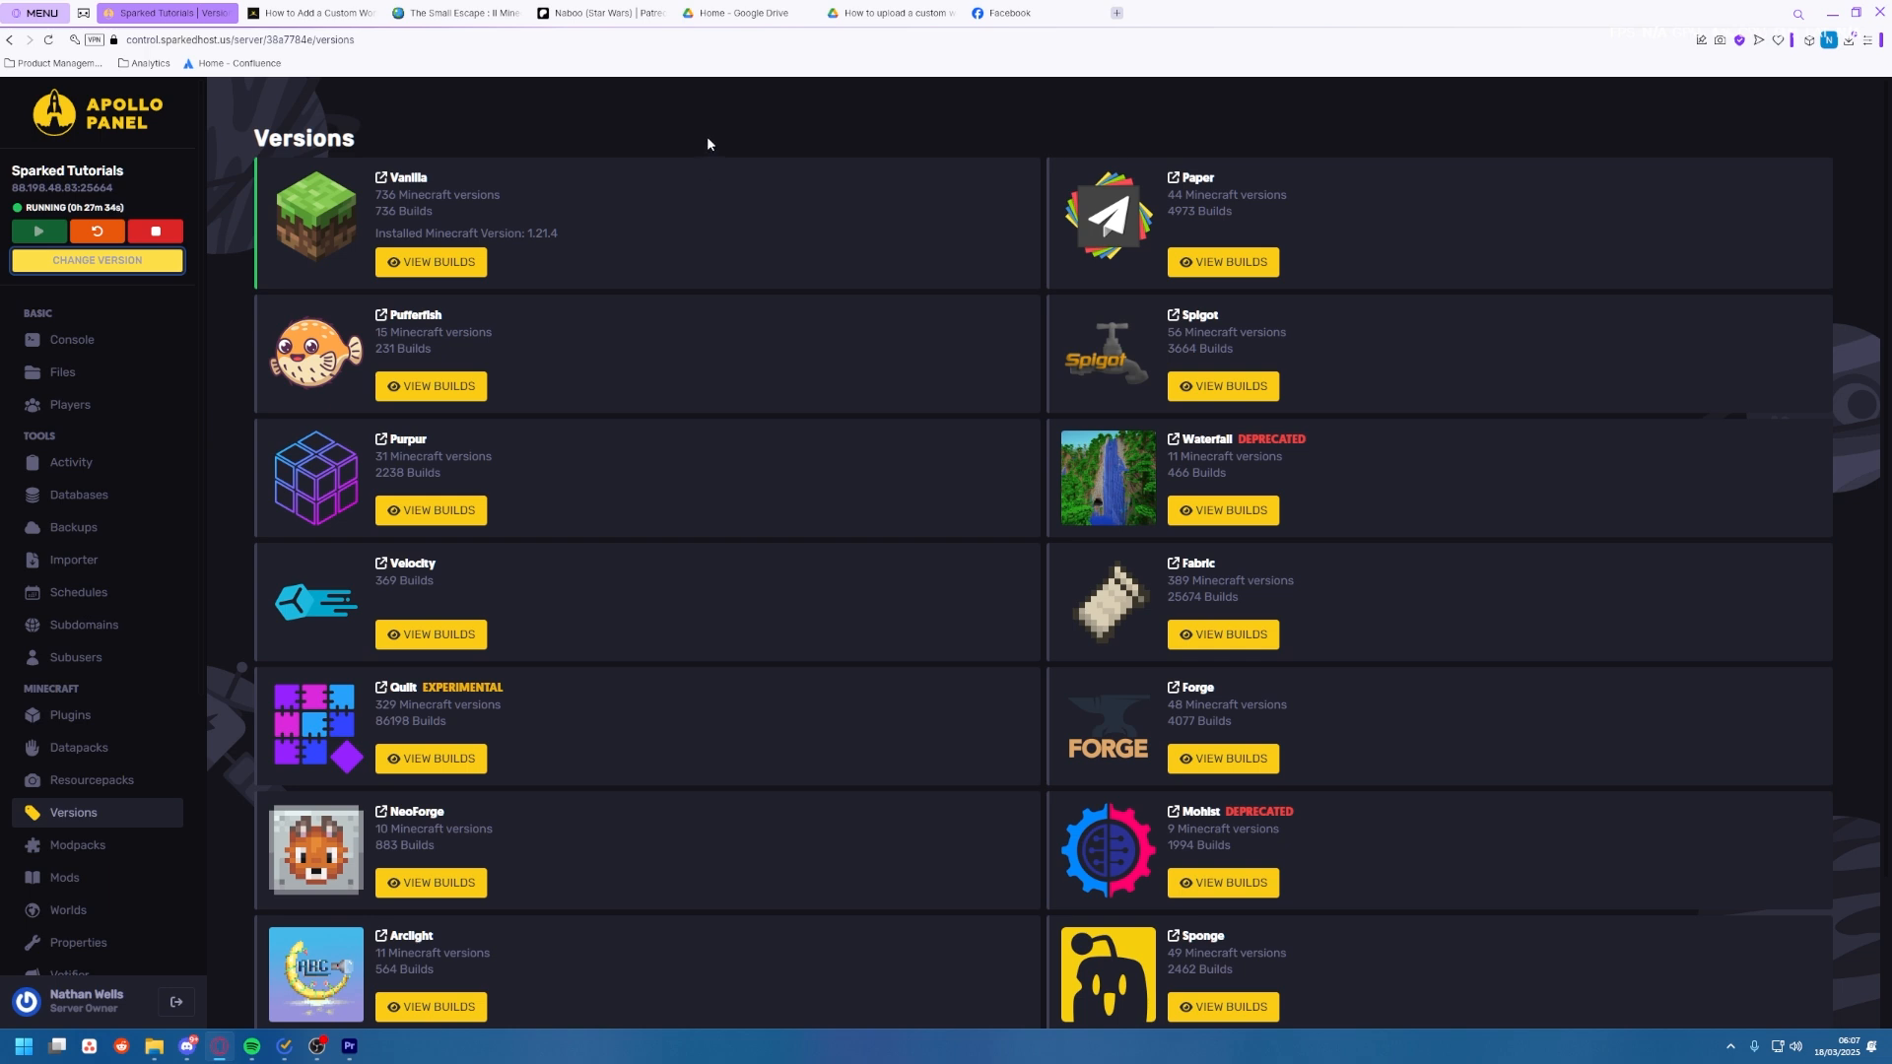
{"action": "mouse_move", "coordinate": [749, 142]}
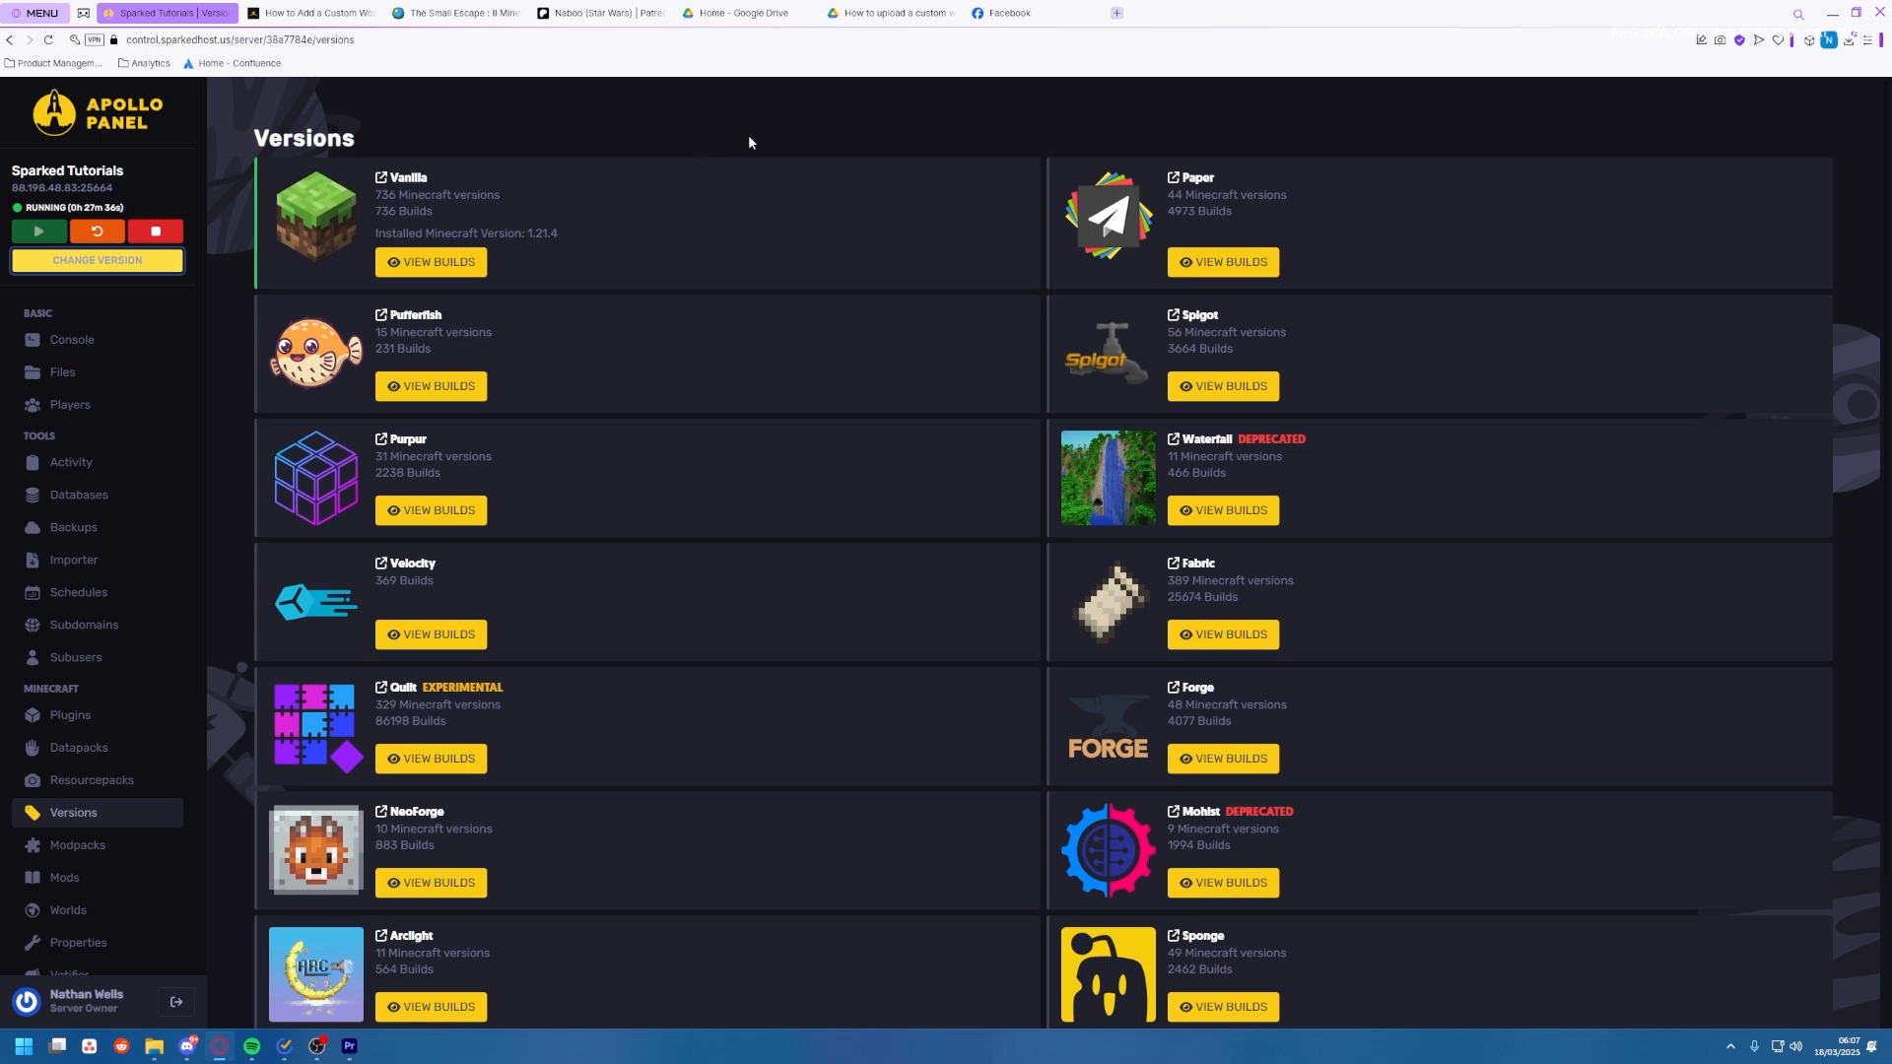
{"action": "left_click", "coordinate": [1221, 262]}
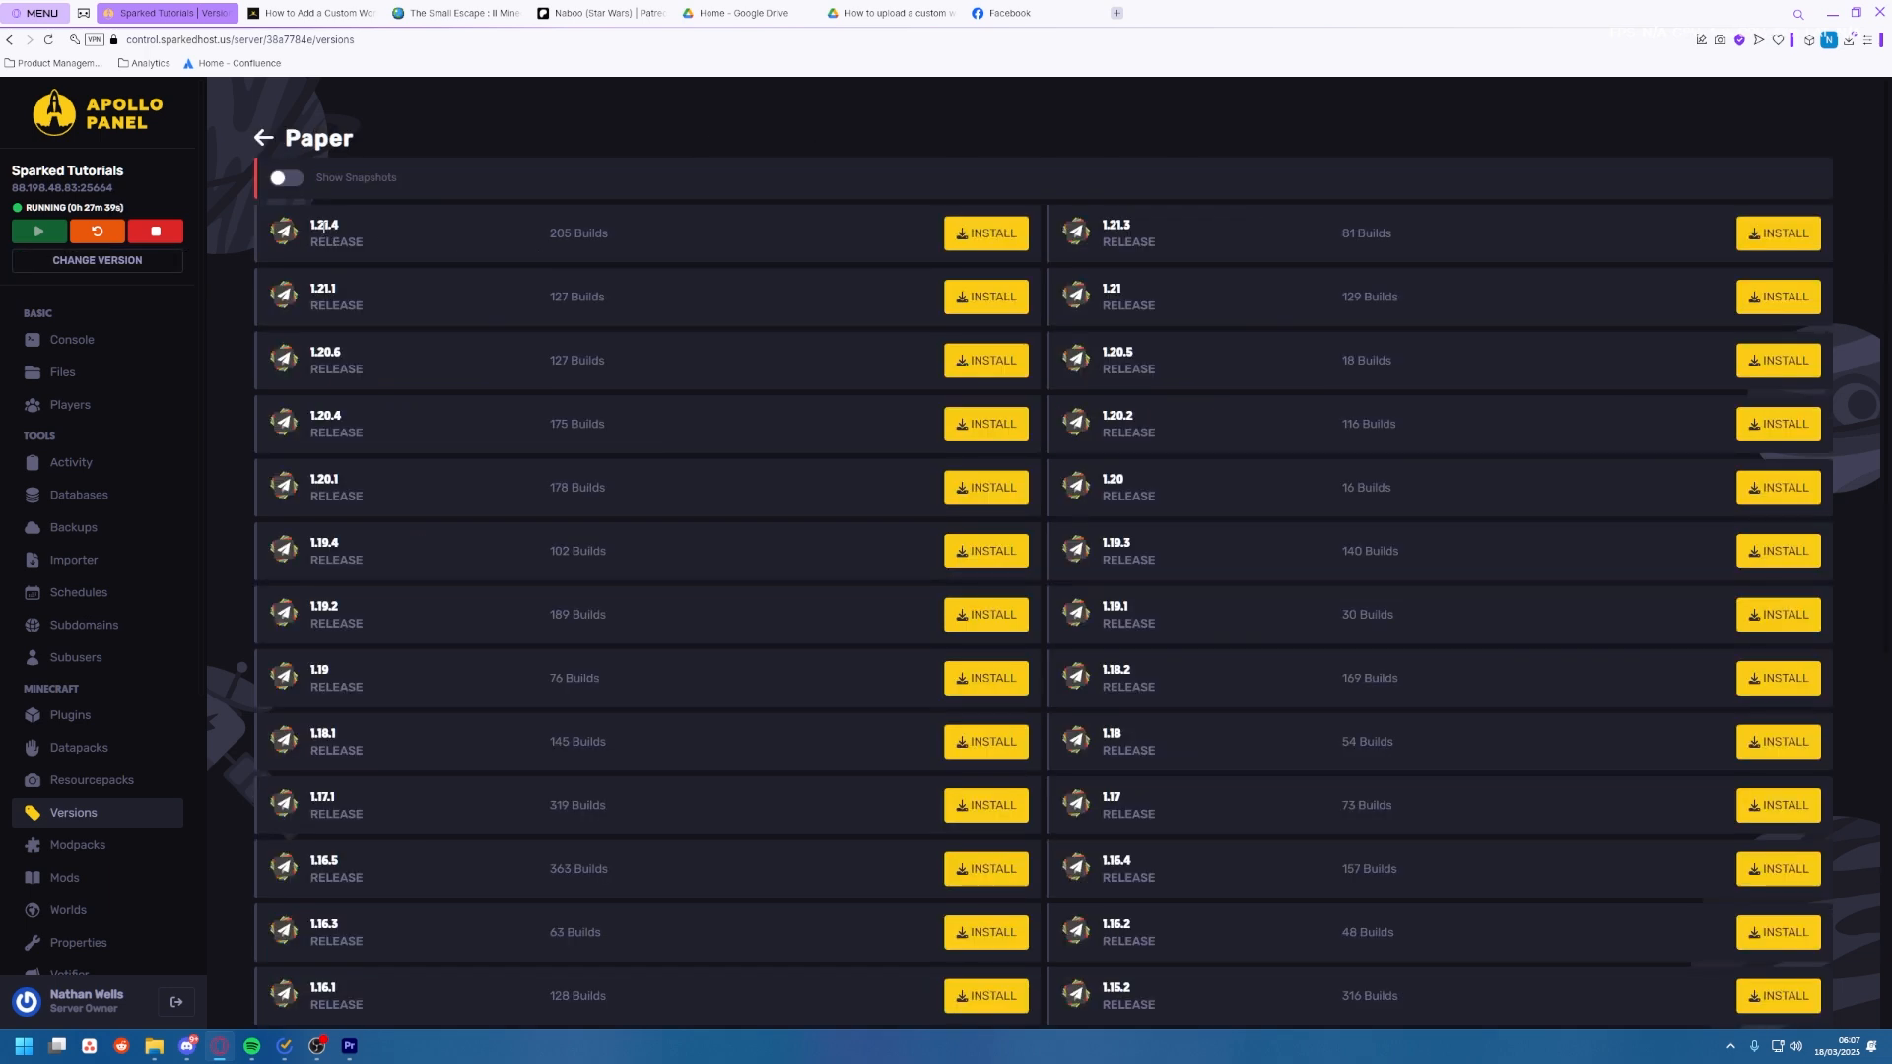
{"action": "mouse_move", "coordinate": [987, 233]}
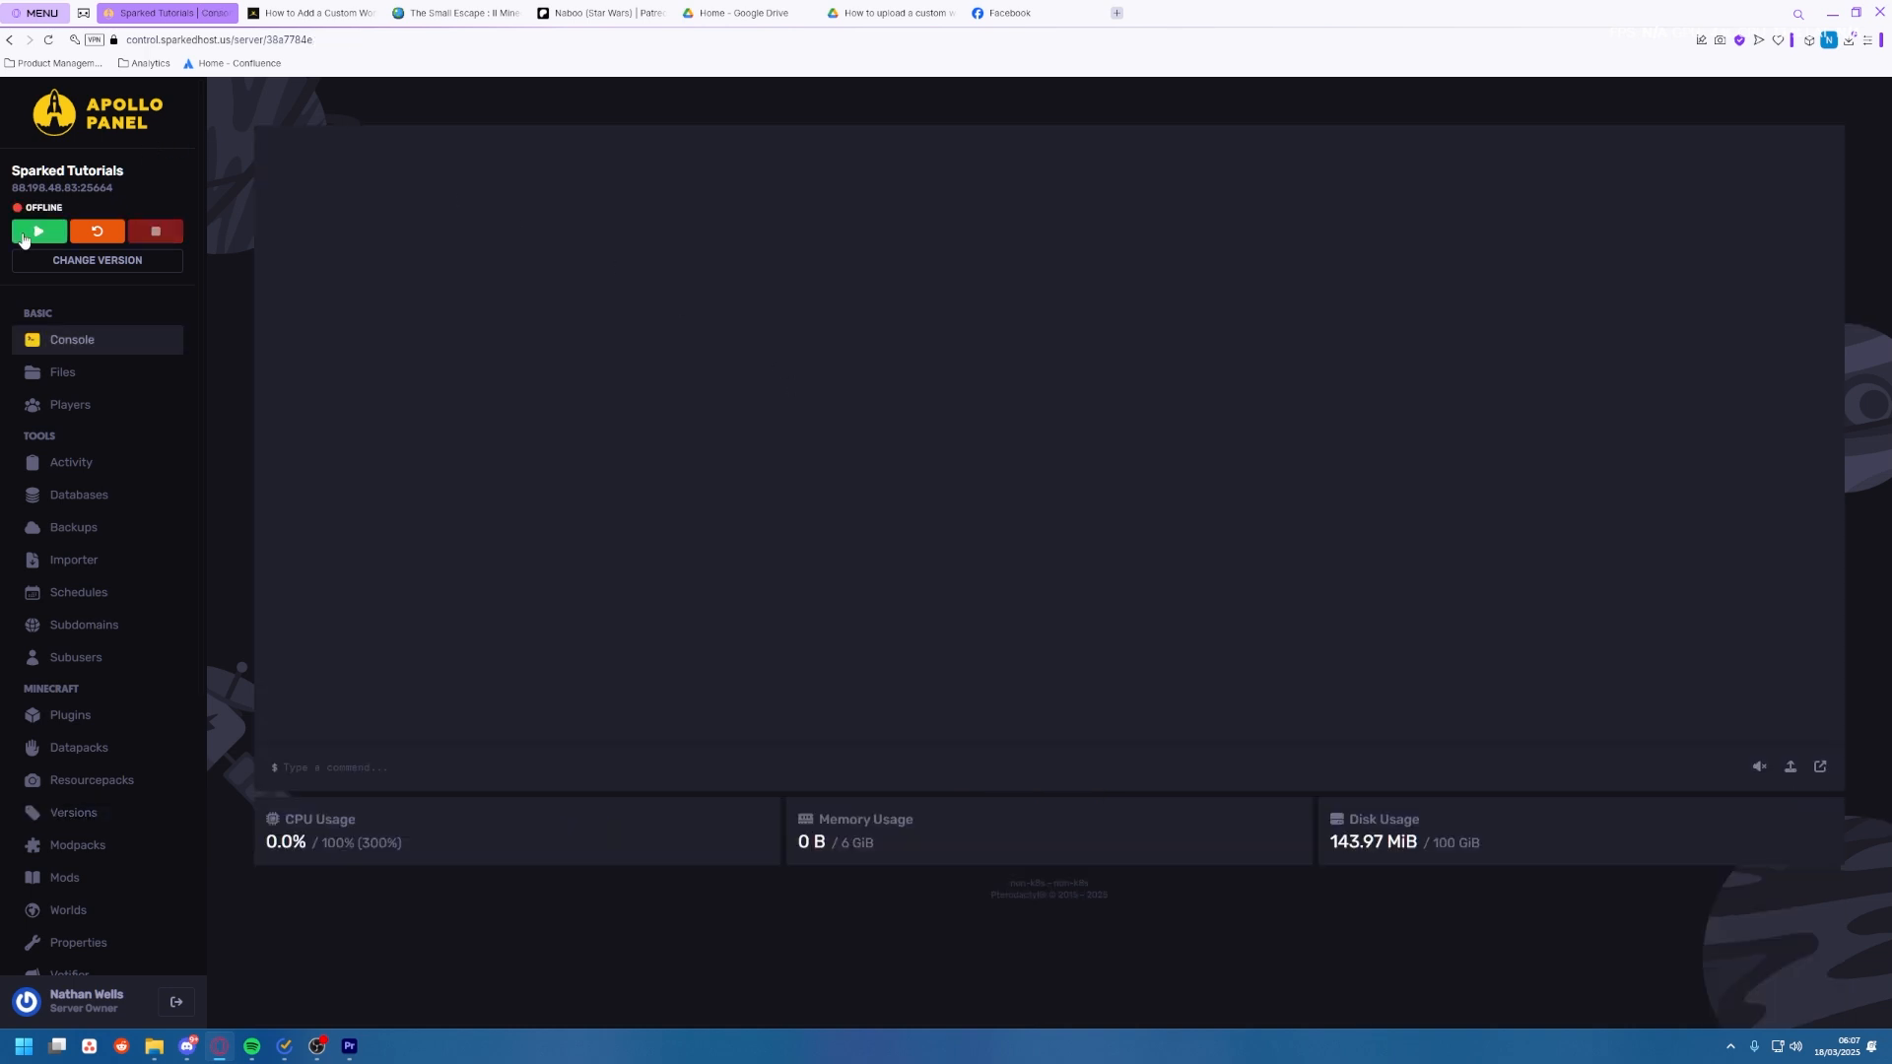
{"action": "left_click", "coordinate": [38, 231]}
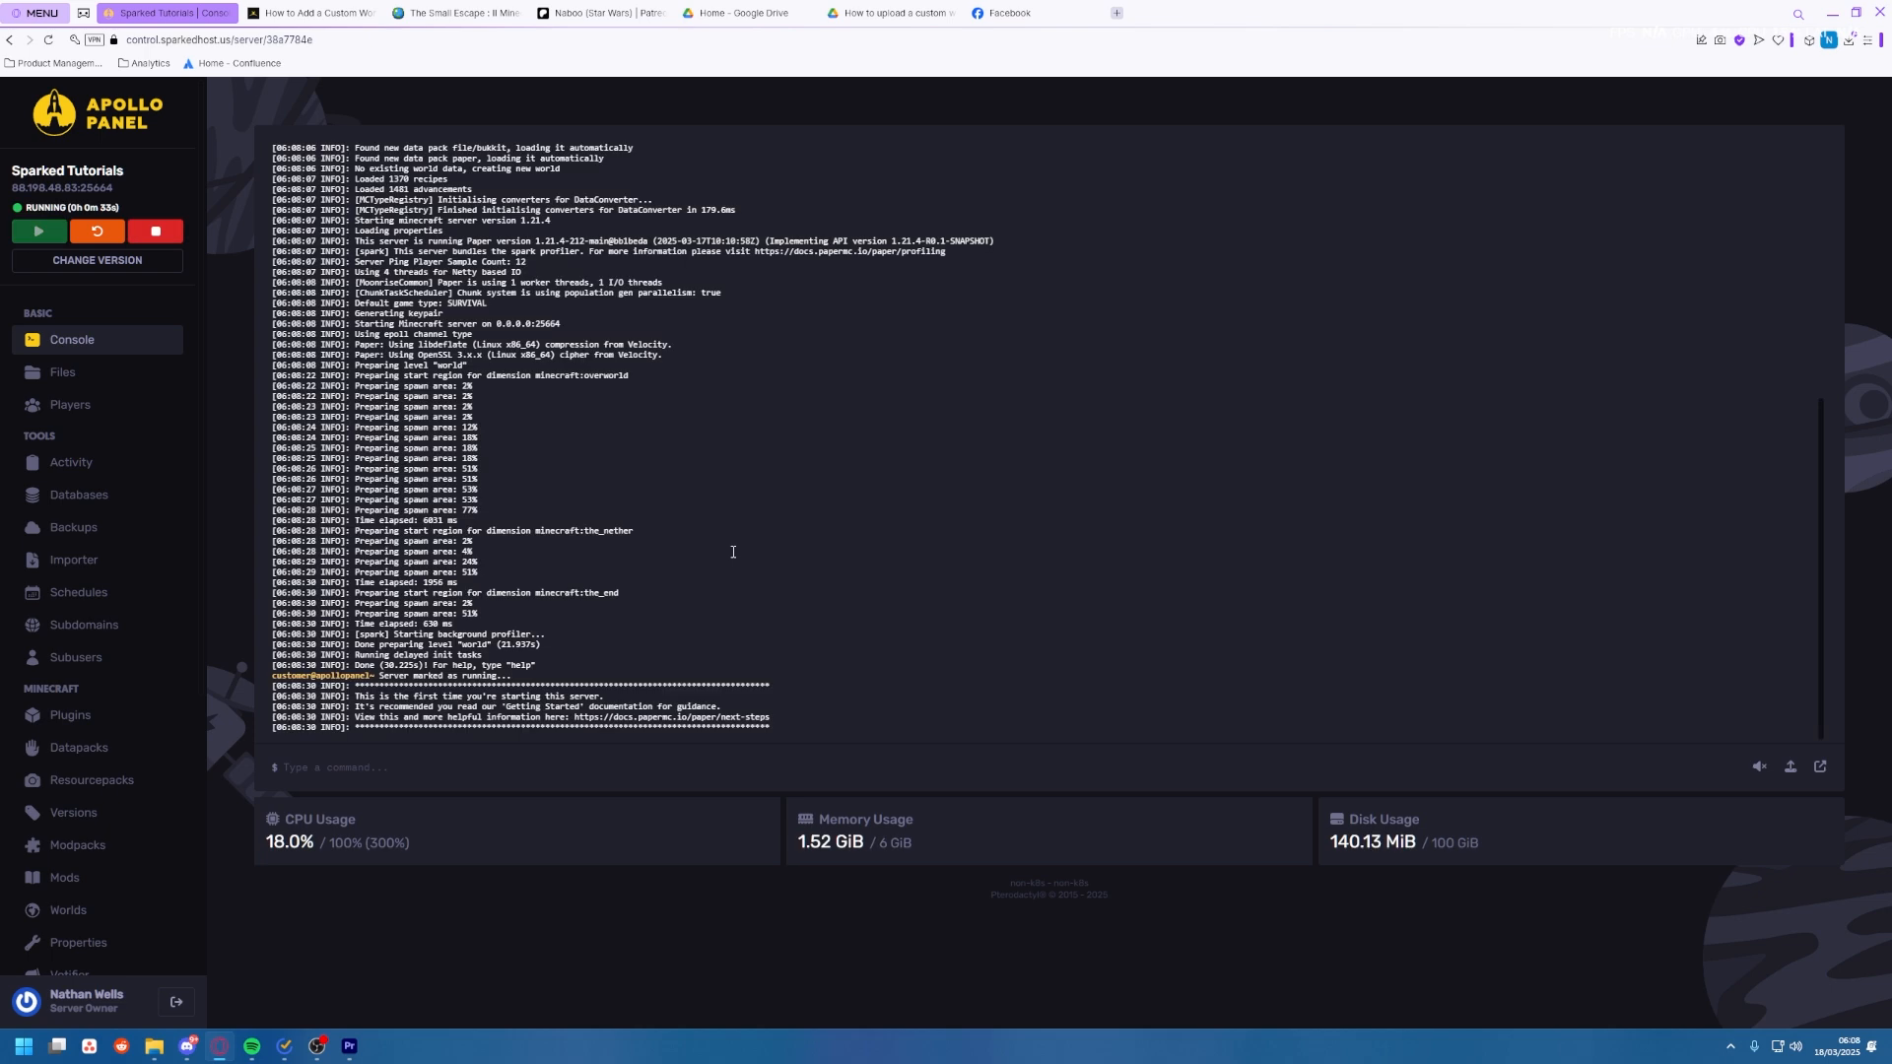
{"action": "left_click", "coordinate": [62, 371]}
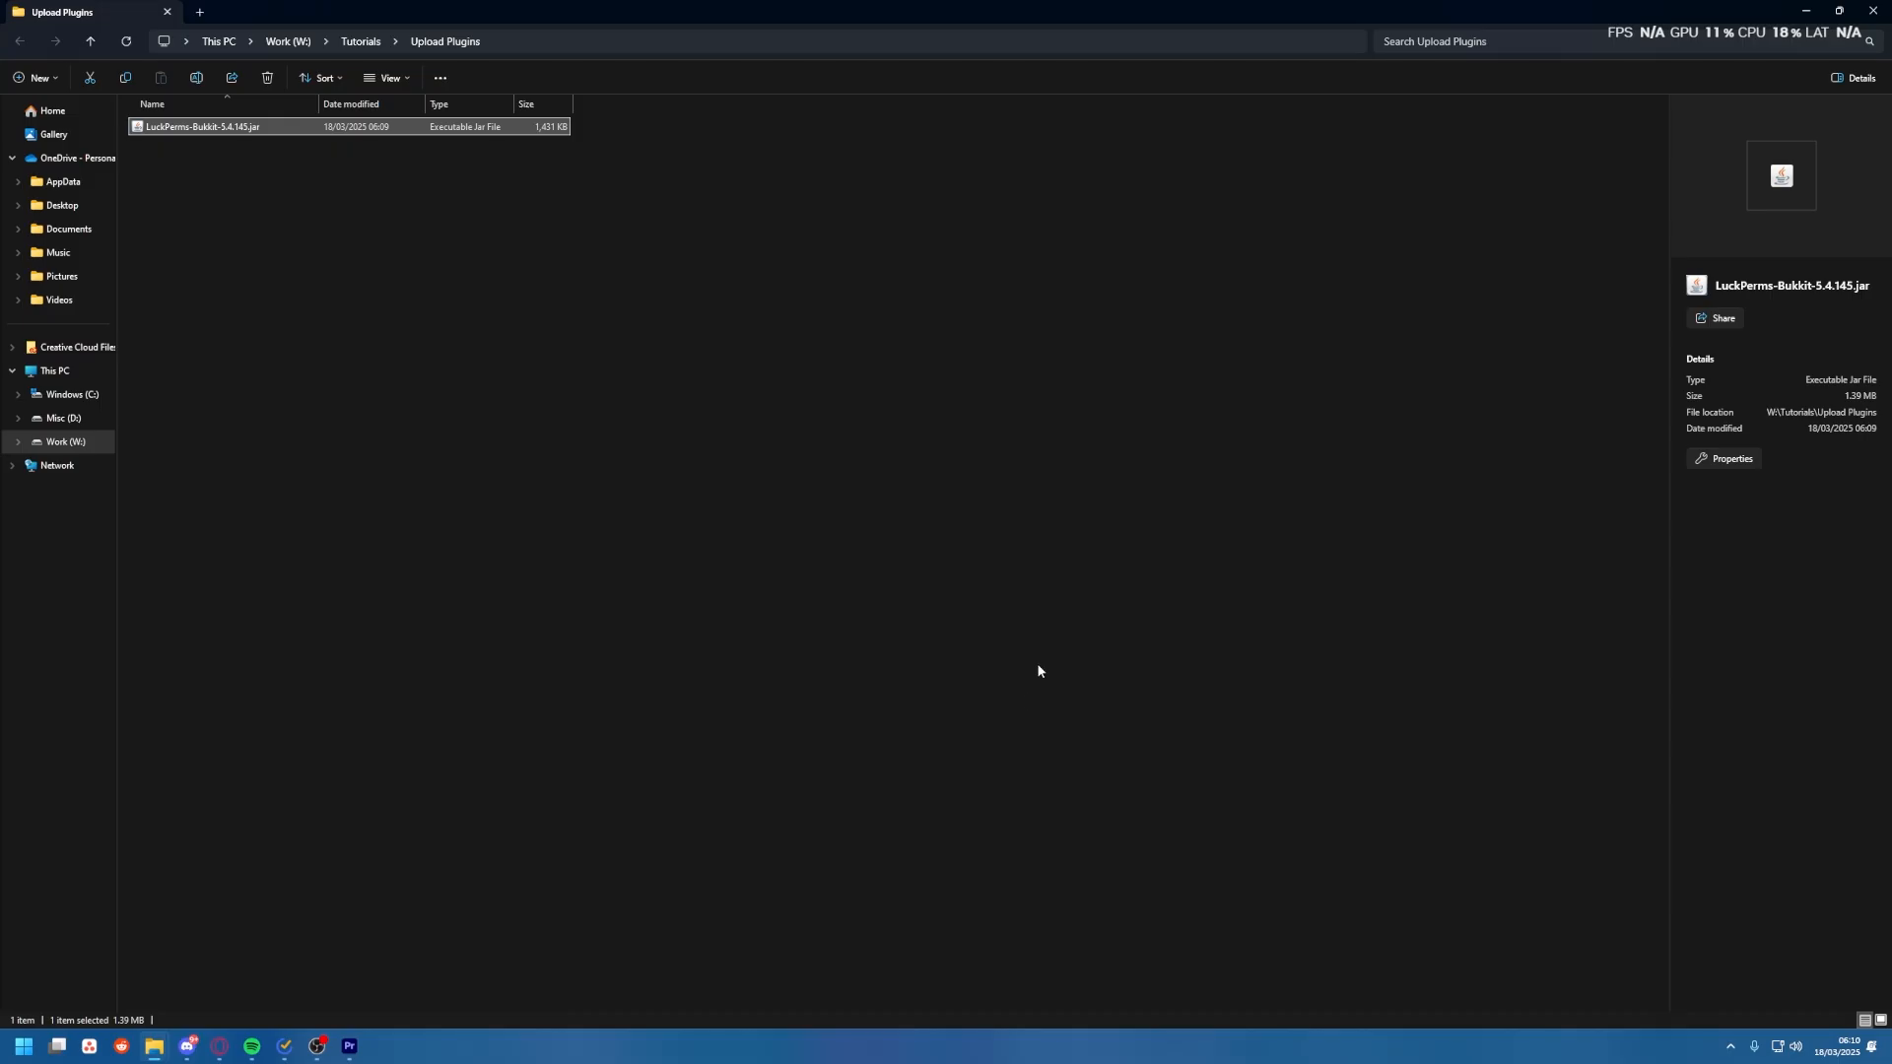
{"action": "mouse_move", "coordinate": [725, 332]}
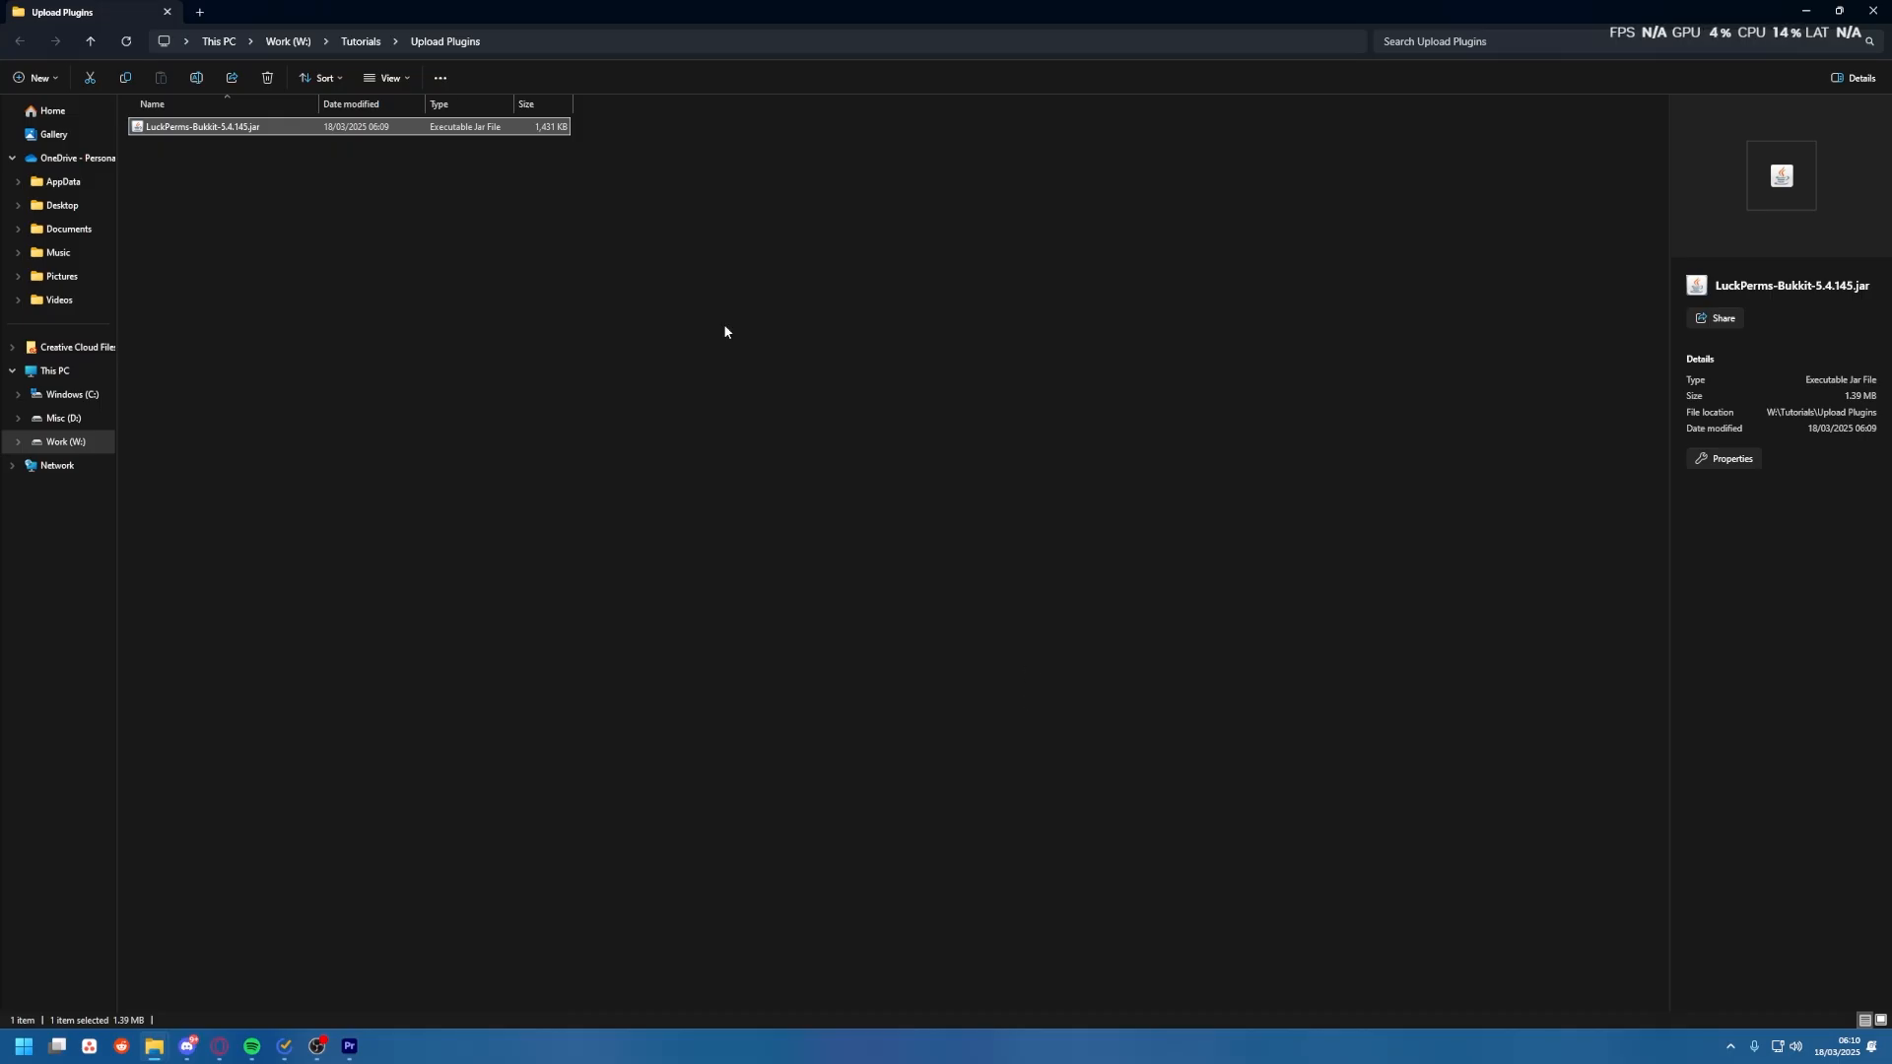
{"action": "mouse_move", "coordinate": [237, 141]}
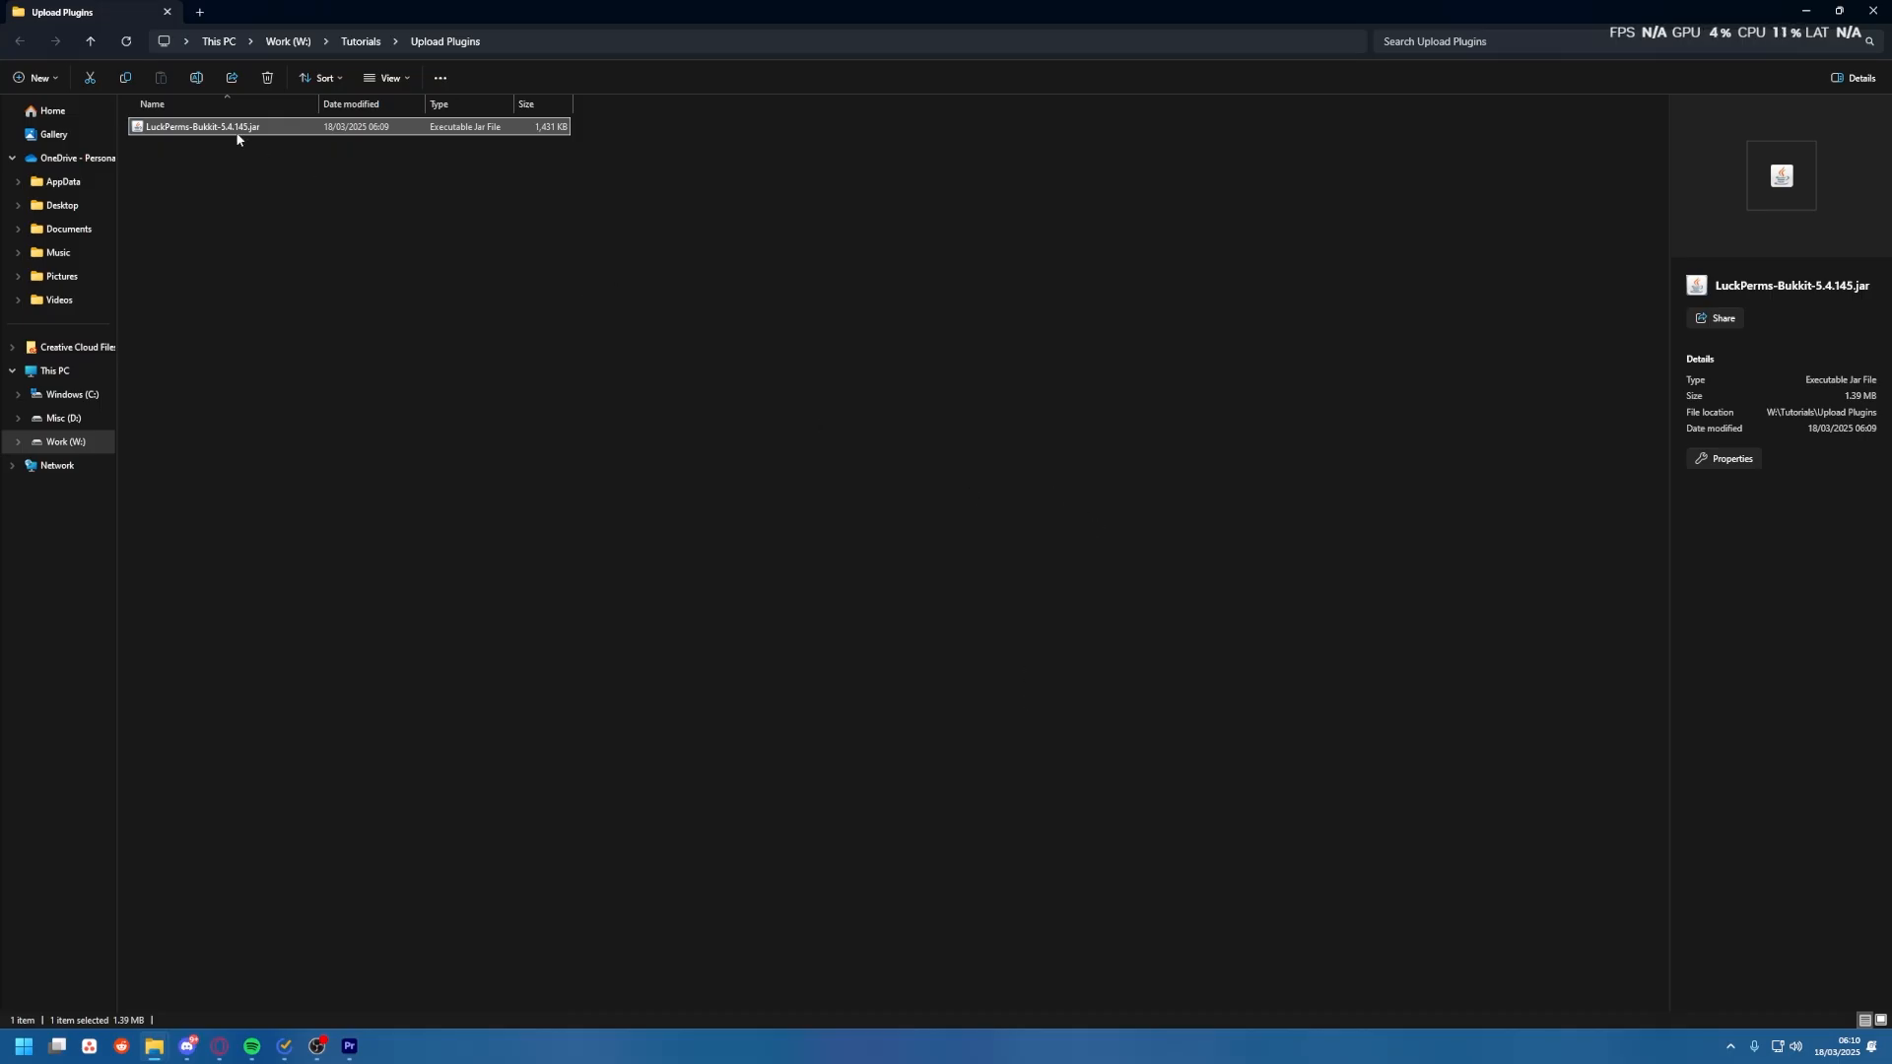
{"action": "mouse_move", "coordinate": [251, 136]}
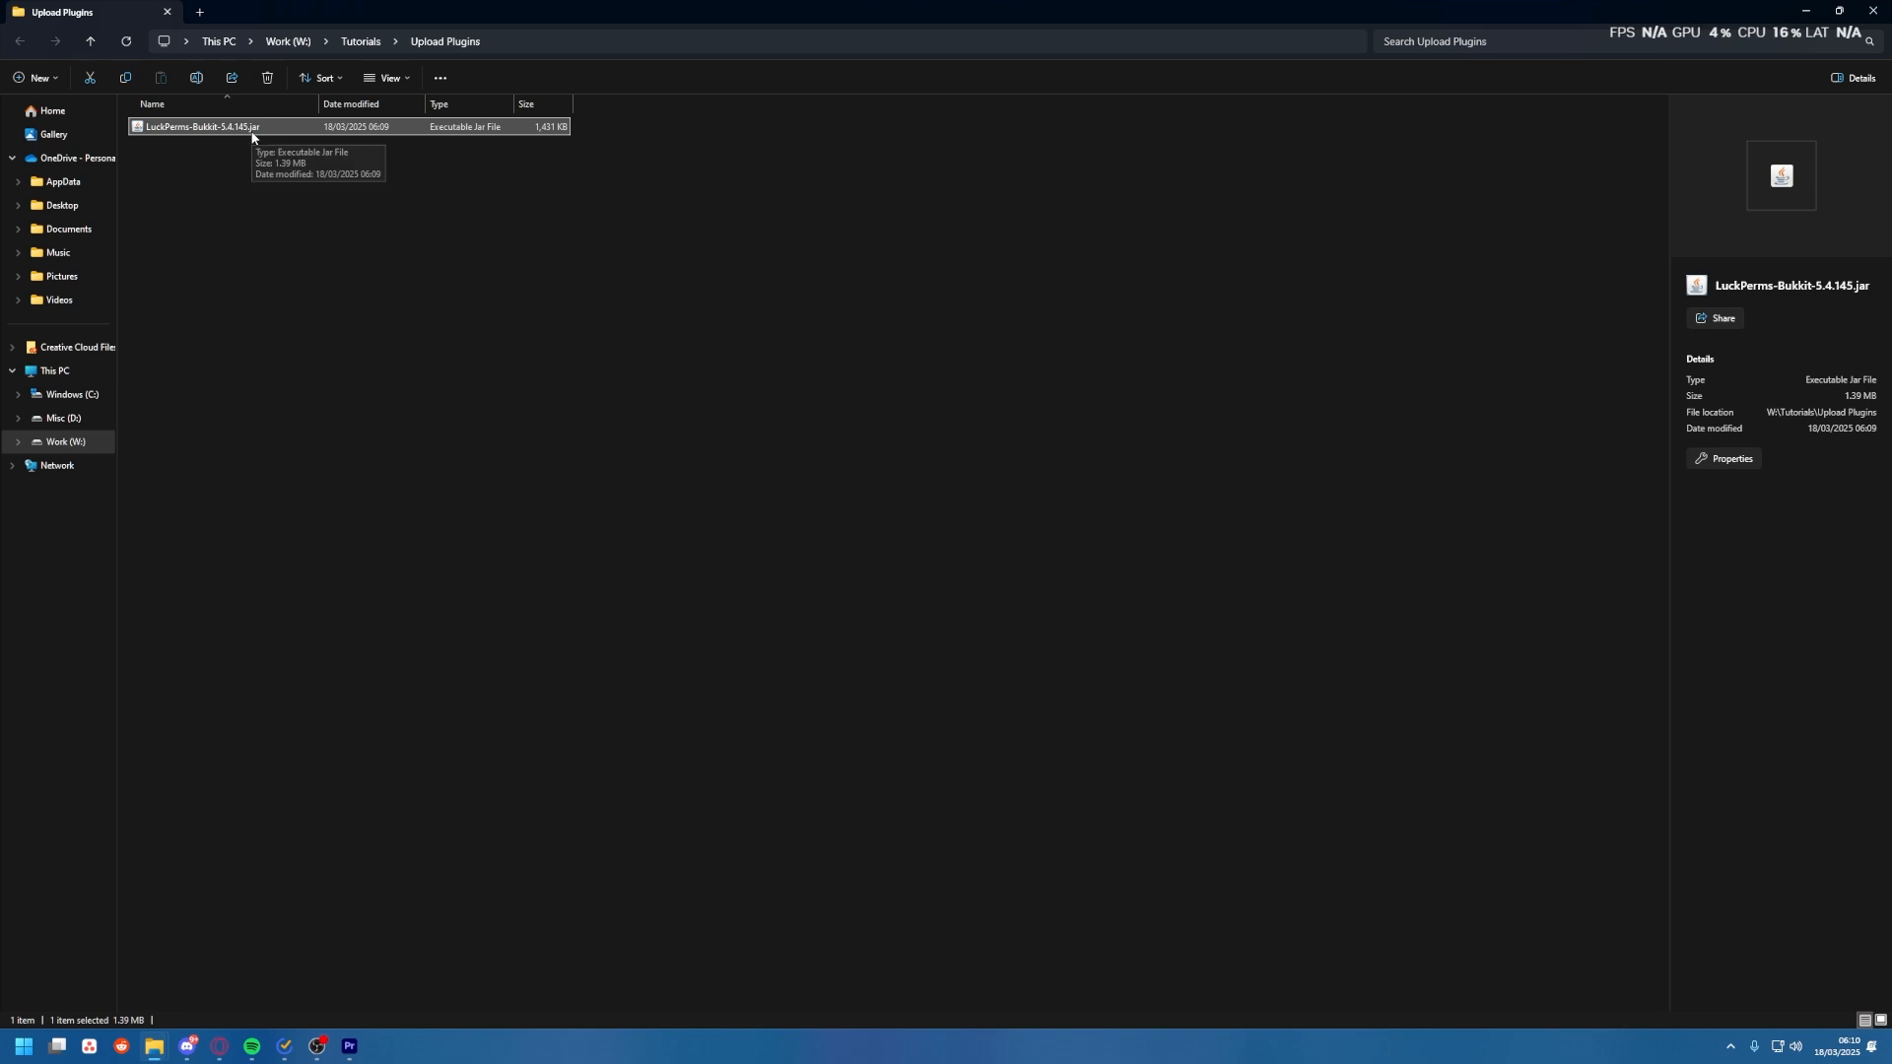